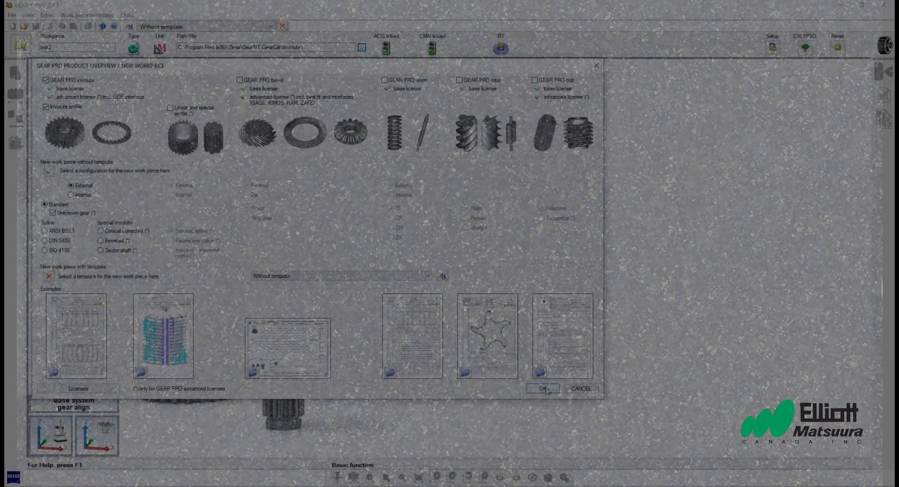
Confirm the new template-free workpiece and name it 'YouTube Unknown Gear' in its documentation
left_click(543, 388)
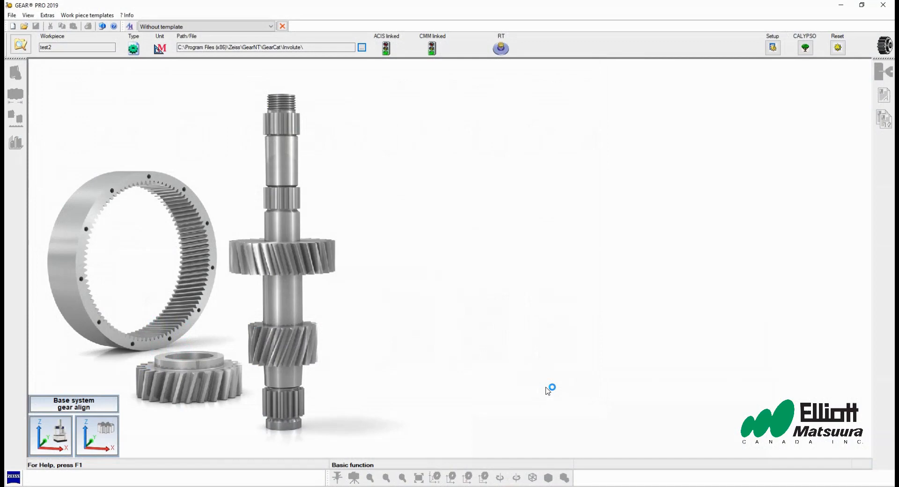
left_click(15, 73)
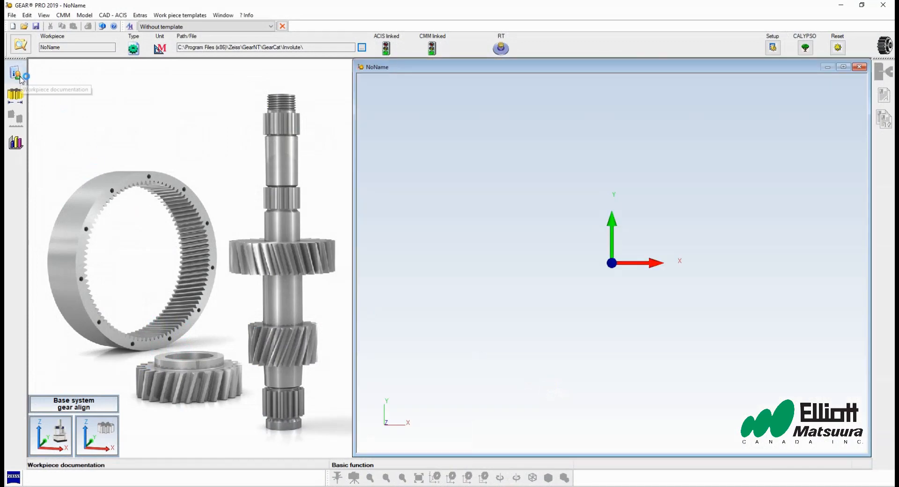
left_click(15, 74)
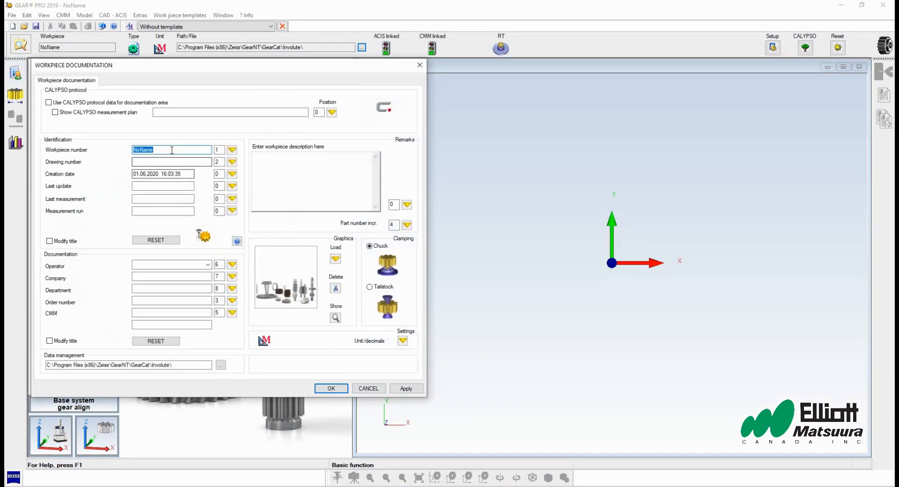
type("Y")
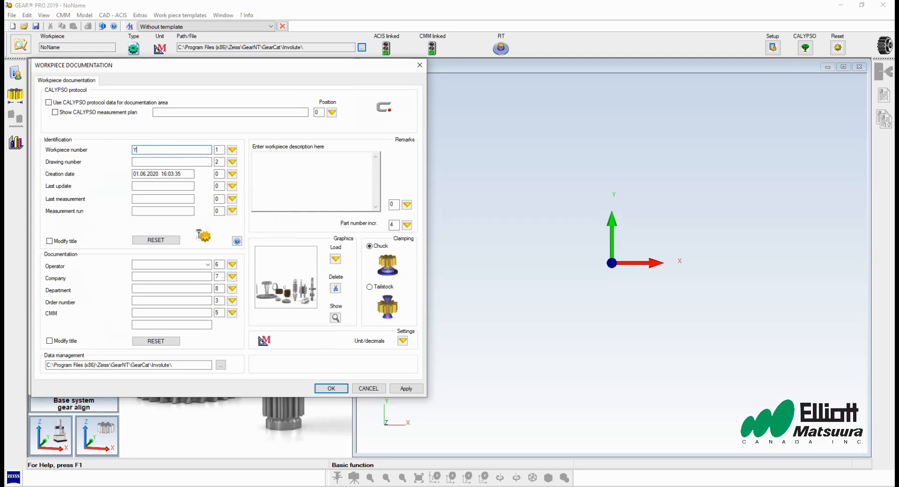
type("YouTube")
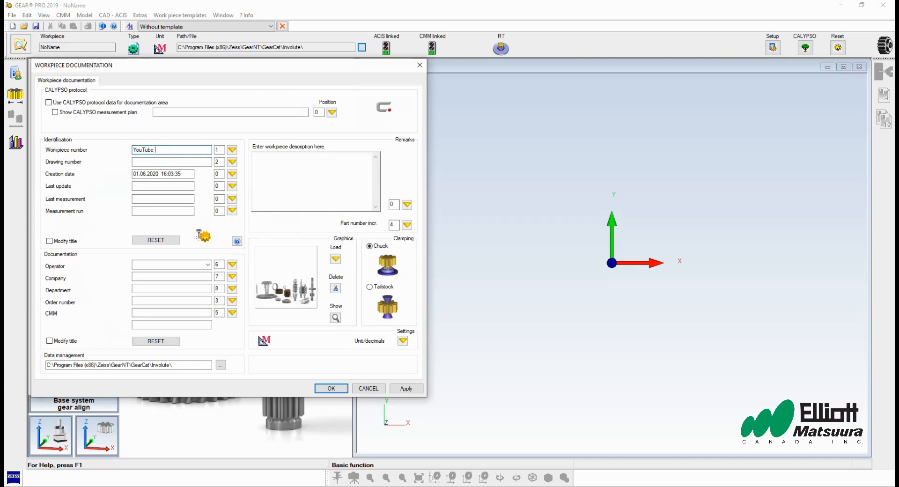
type("Unknown")
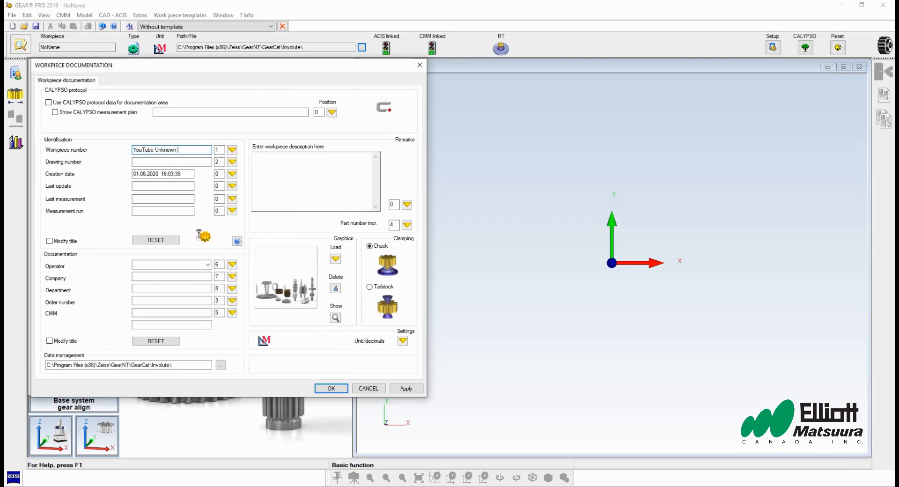
type("Gear")
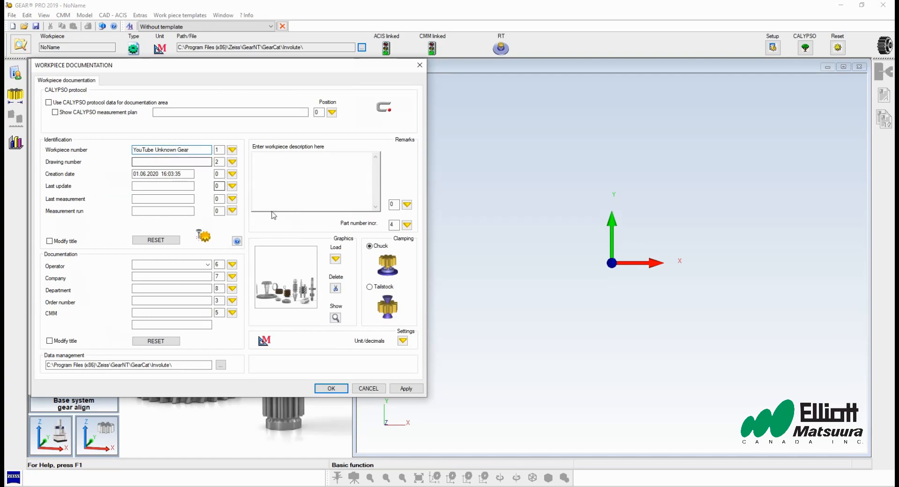
Save the name, then set the geometry to straight helix, unknown gear (no data), 53 teeth
left_click(331, 388)
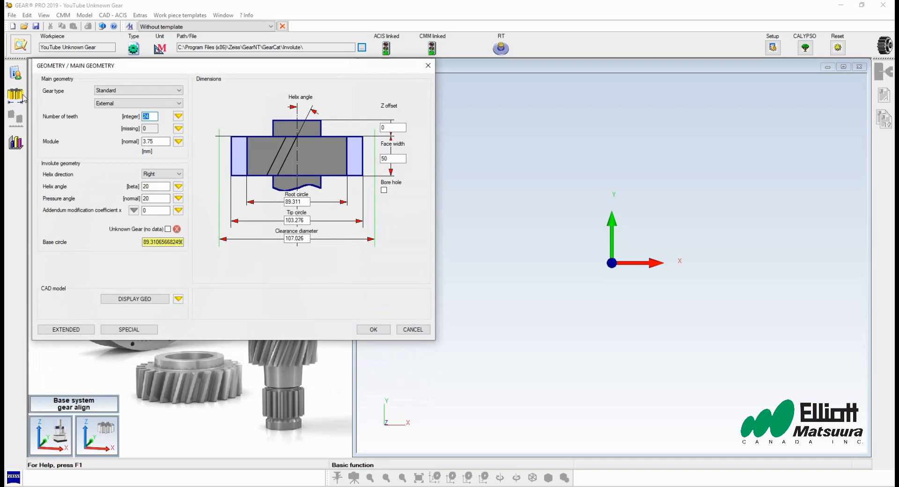
left_click(178, 173)
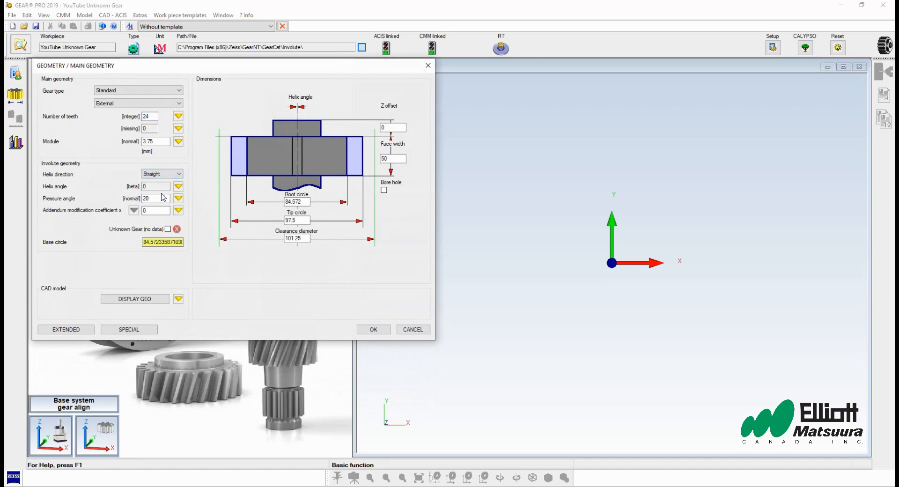
left_click(169, 229)
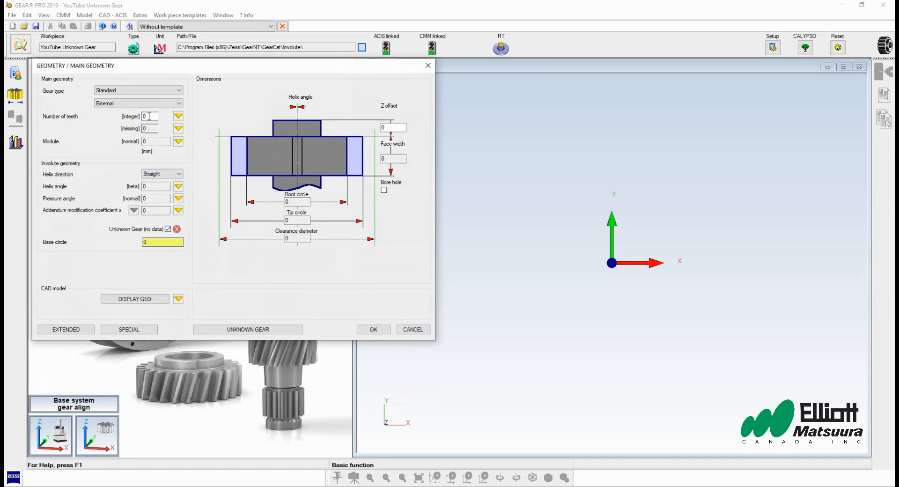
type("53")
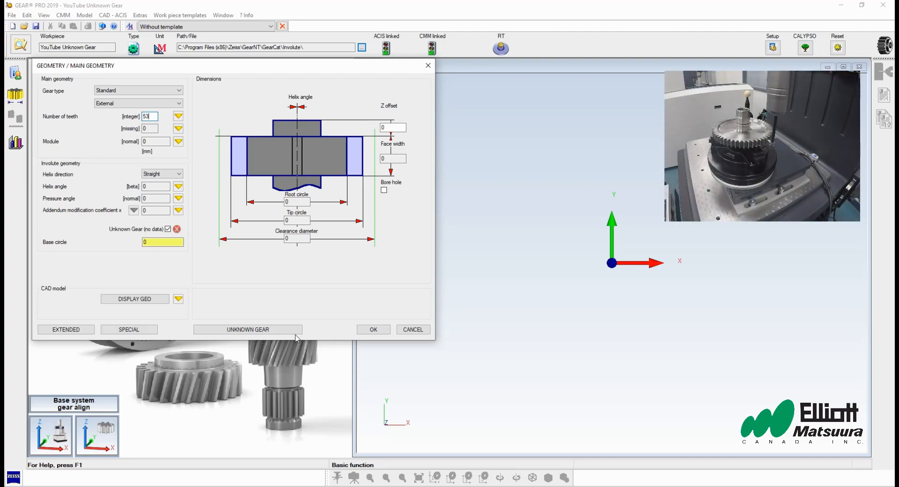
Launch Unknown Gear nominal data generation from probed tooth corner points
left_click(248, 329)
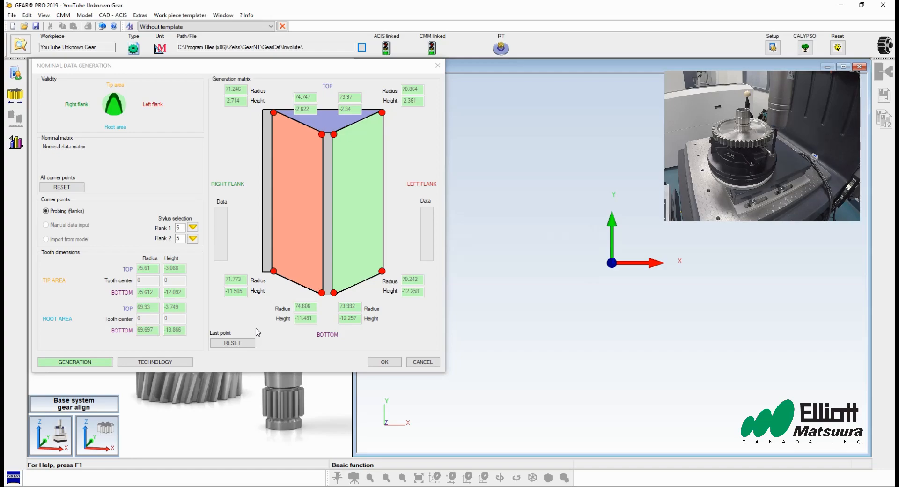
left_click(75, 362)
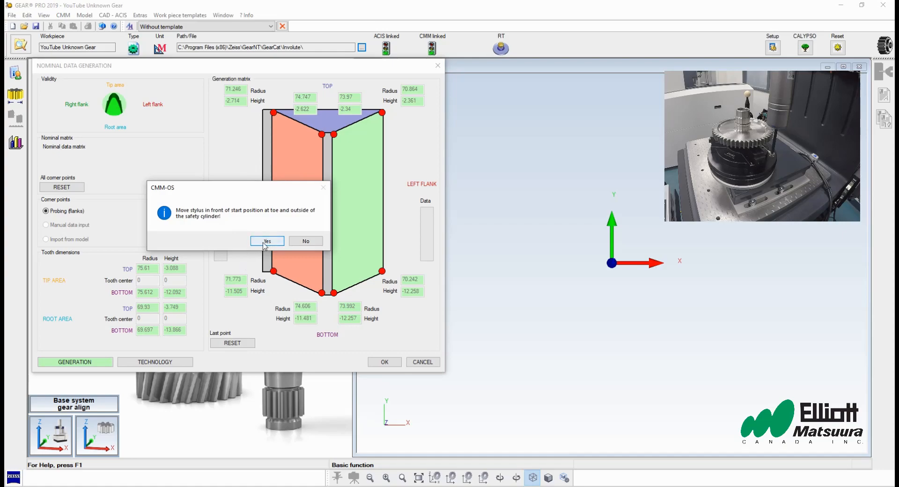
Confirm the stylus is positioned so probing of both tooth flanks runs to completion
left_click(266, 240)
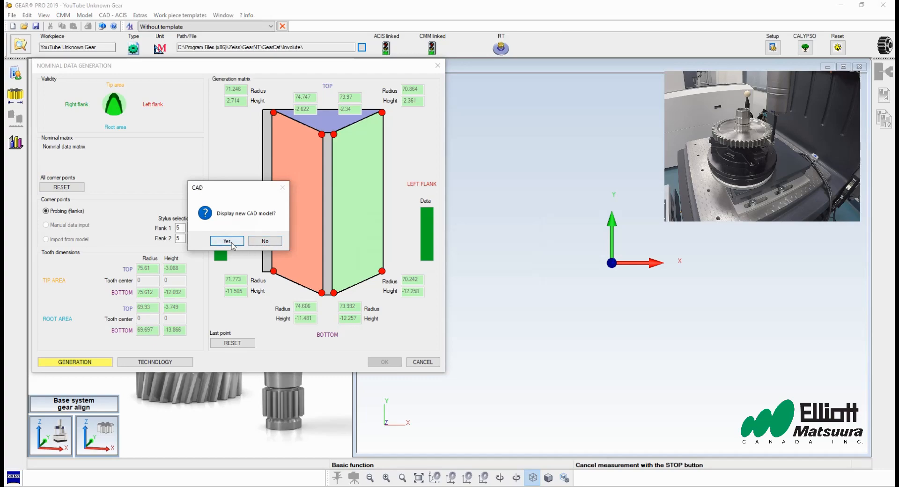
Display and accept the saved CAD model, transferring module 2.741 and pressure angle 22.5
left_click(227, 240)
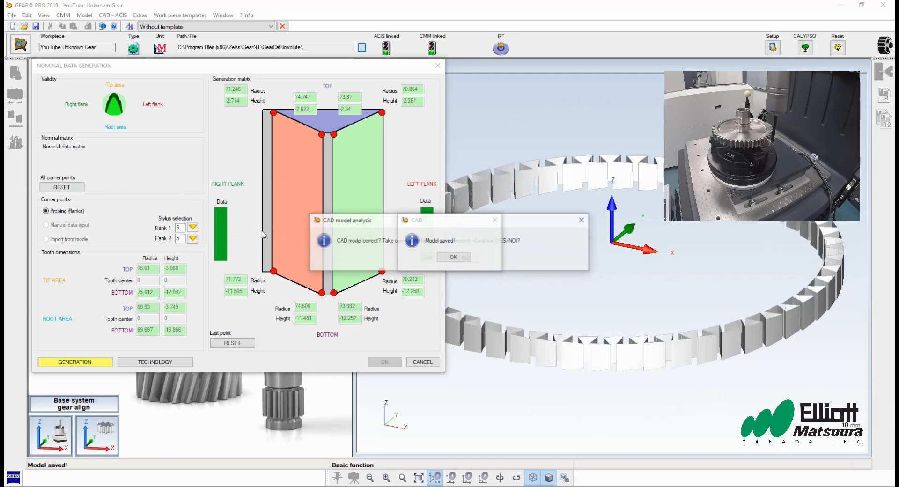
left_click(453, 257)
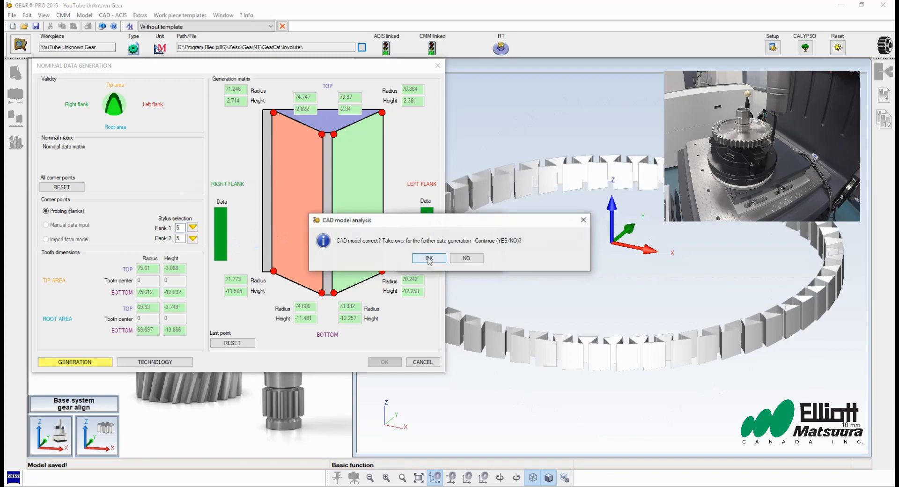
left_click(429, 258)
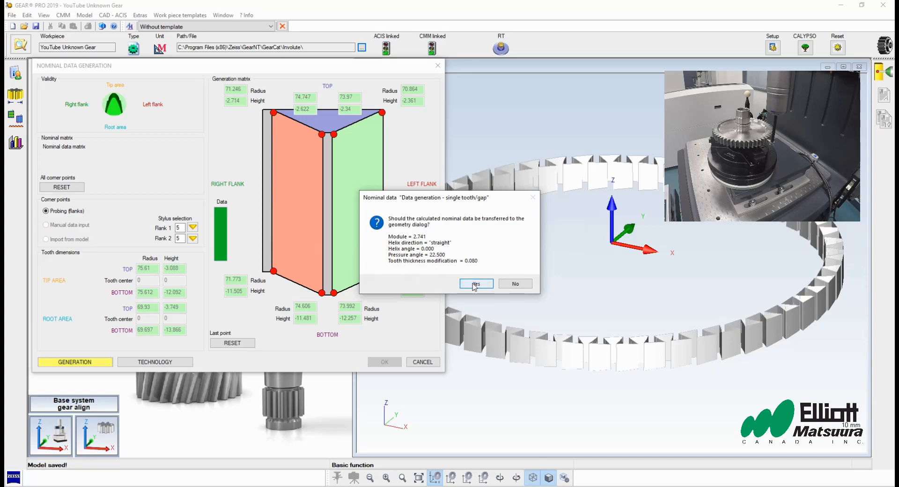
left_click(476, 283)
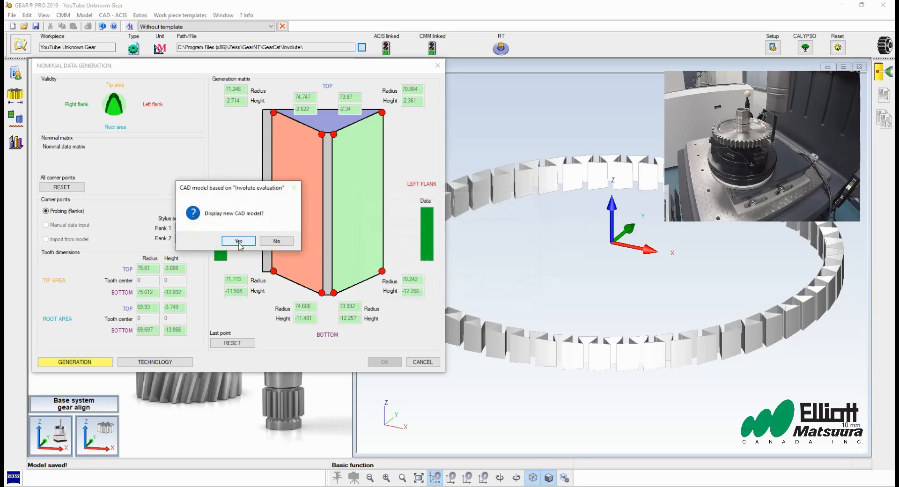
left_click(238, 240)
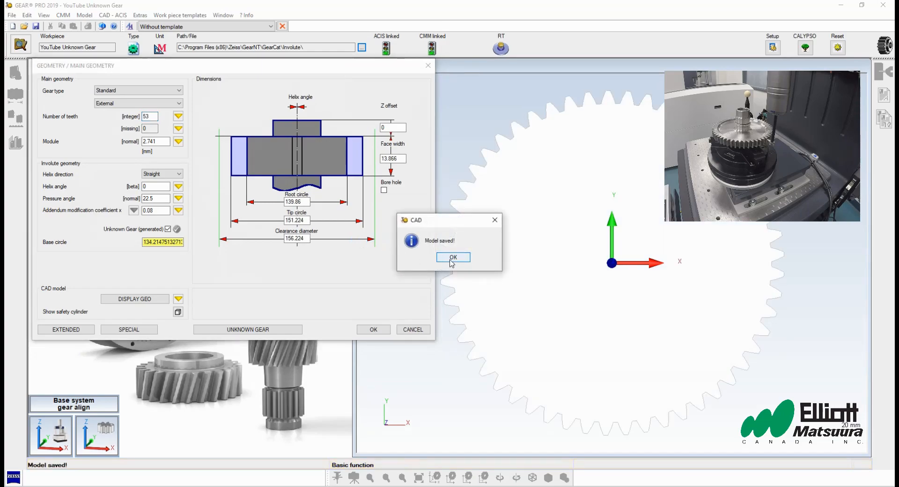
Acknowledge the saved model, accept the geometry, and start the Default measurement run
left_click(452, 257)
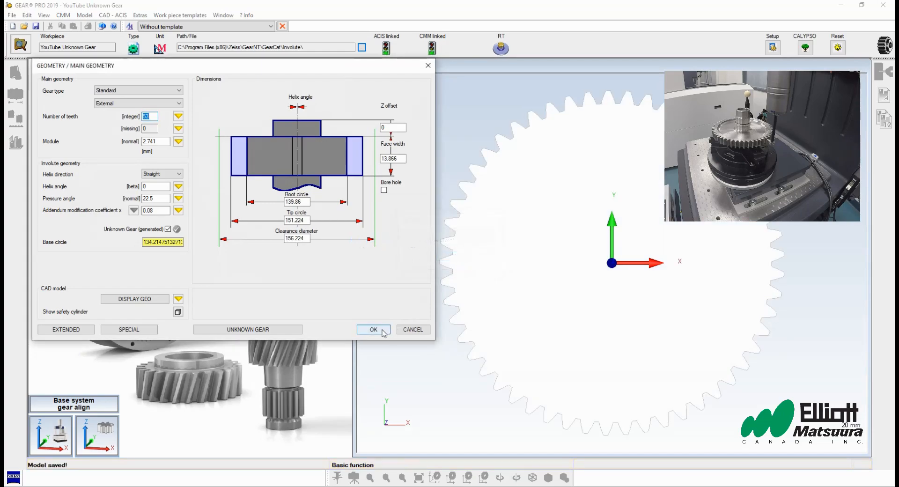
left_click(373, 329)
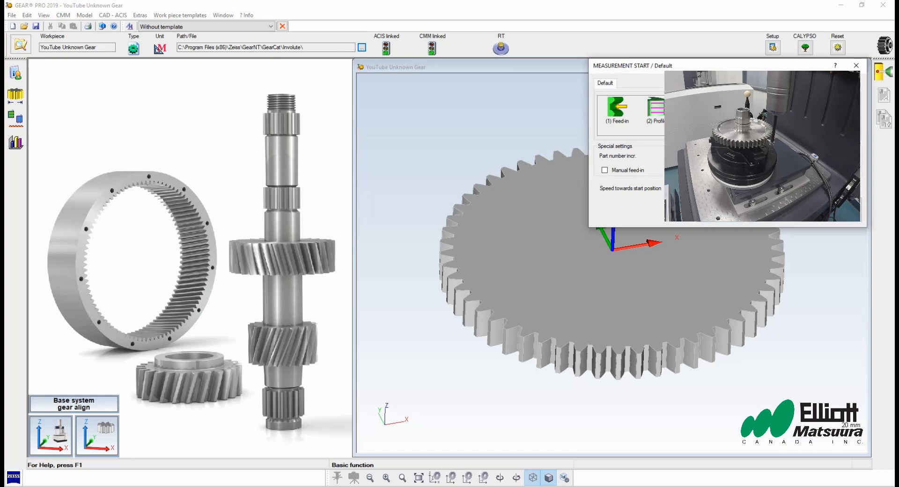
left_click(617, 109)
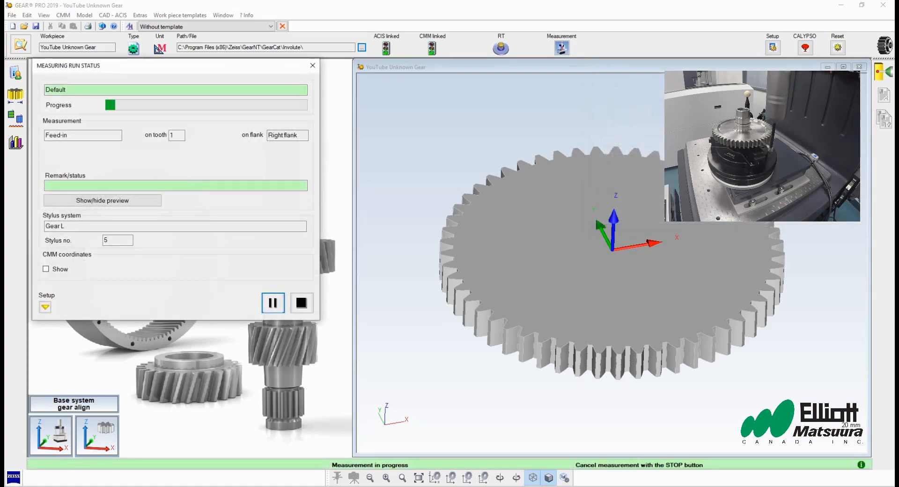